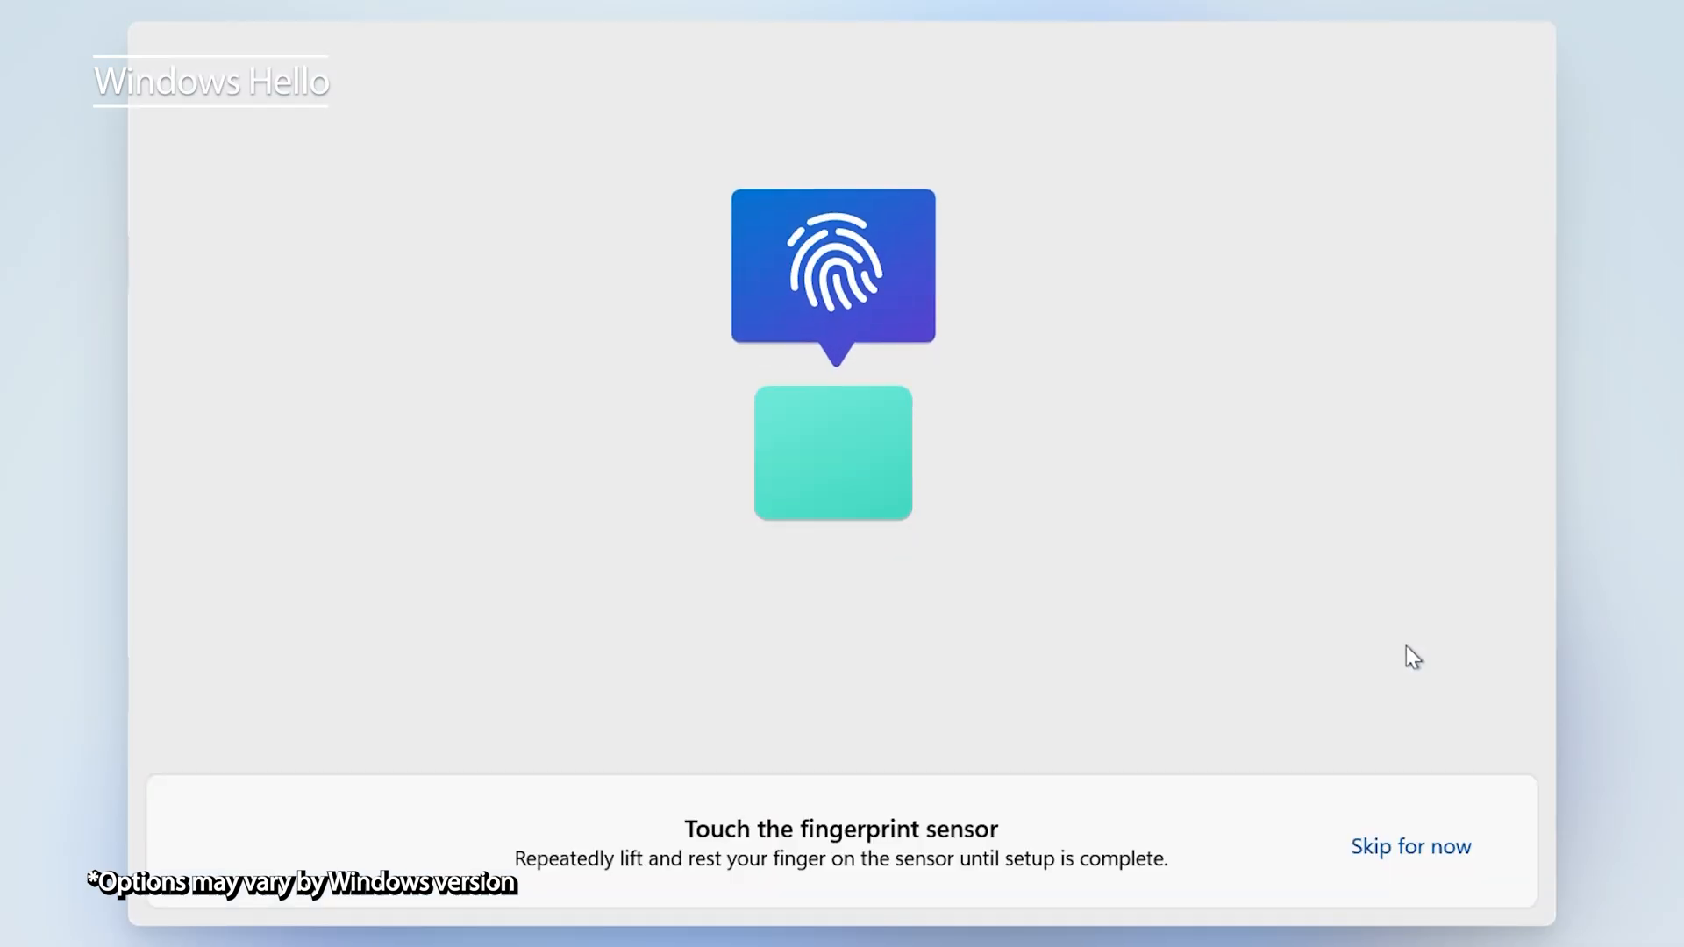
Step: Continue past the Windows Hello fingerprint enrollment screen
{"action": "left_click", "coordinate": [1410, 847]}
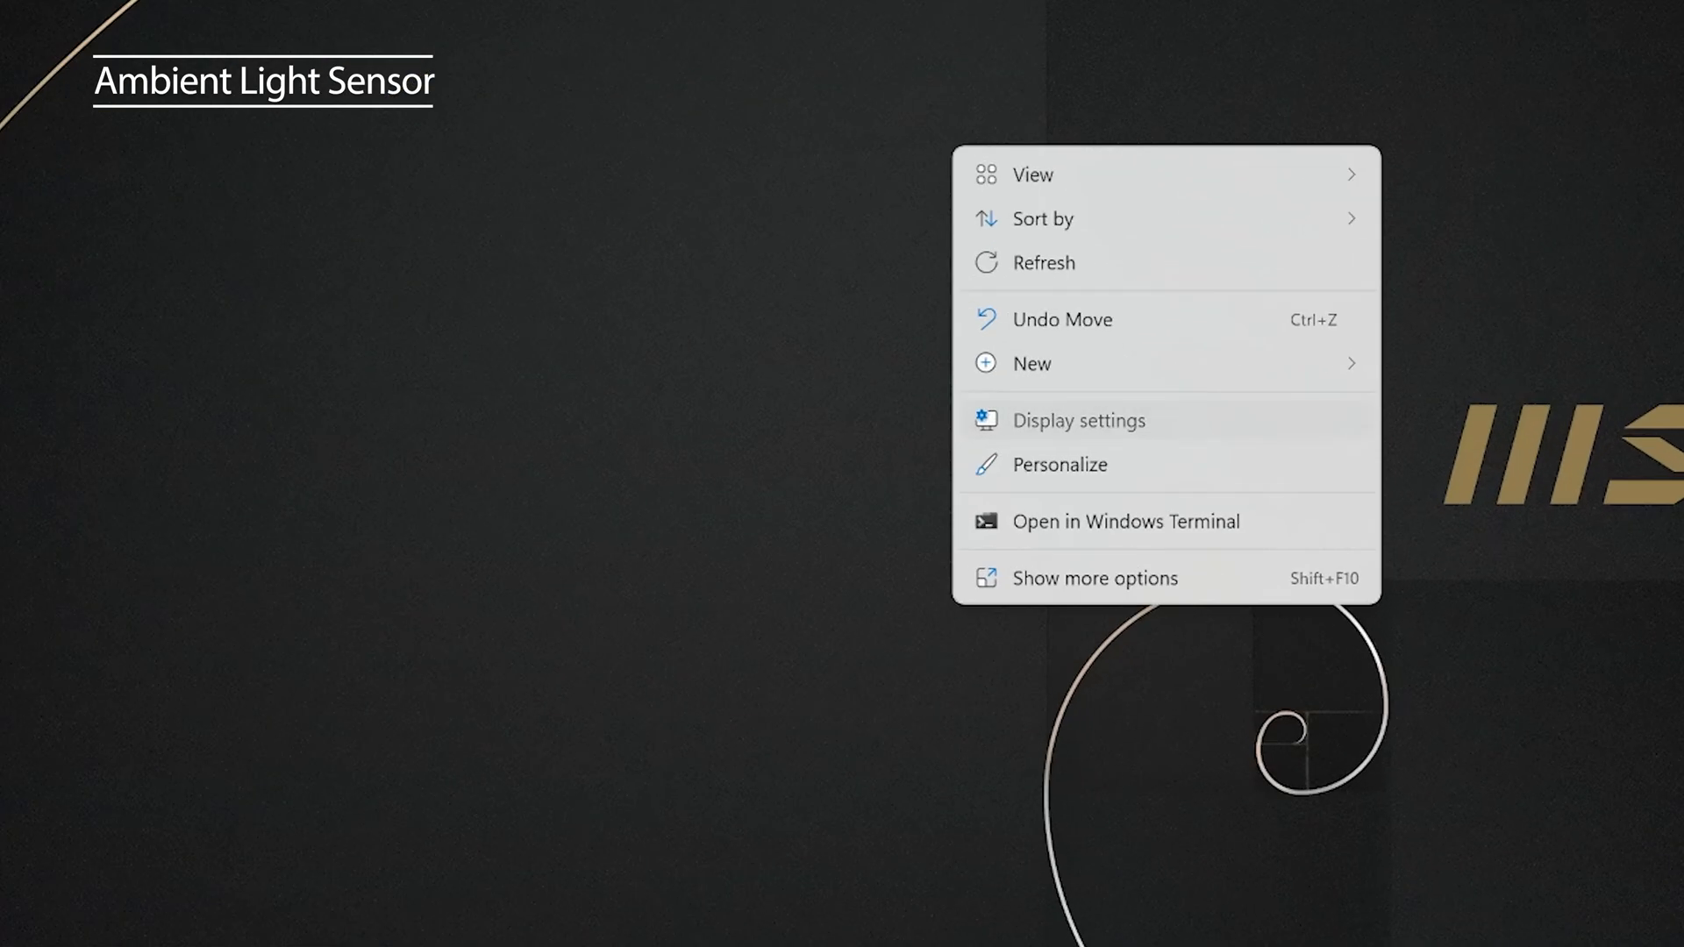
Step: Choose Display settings from the desktop right-click menu
{"action": "left_click", "coordinate": [1080, 419]}
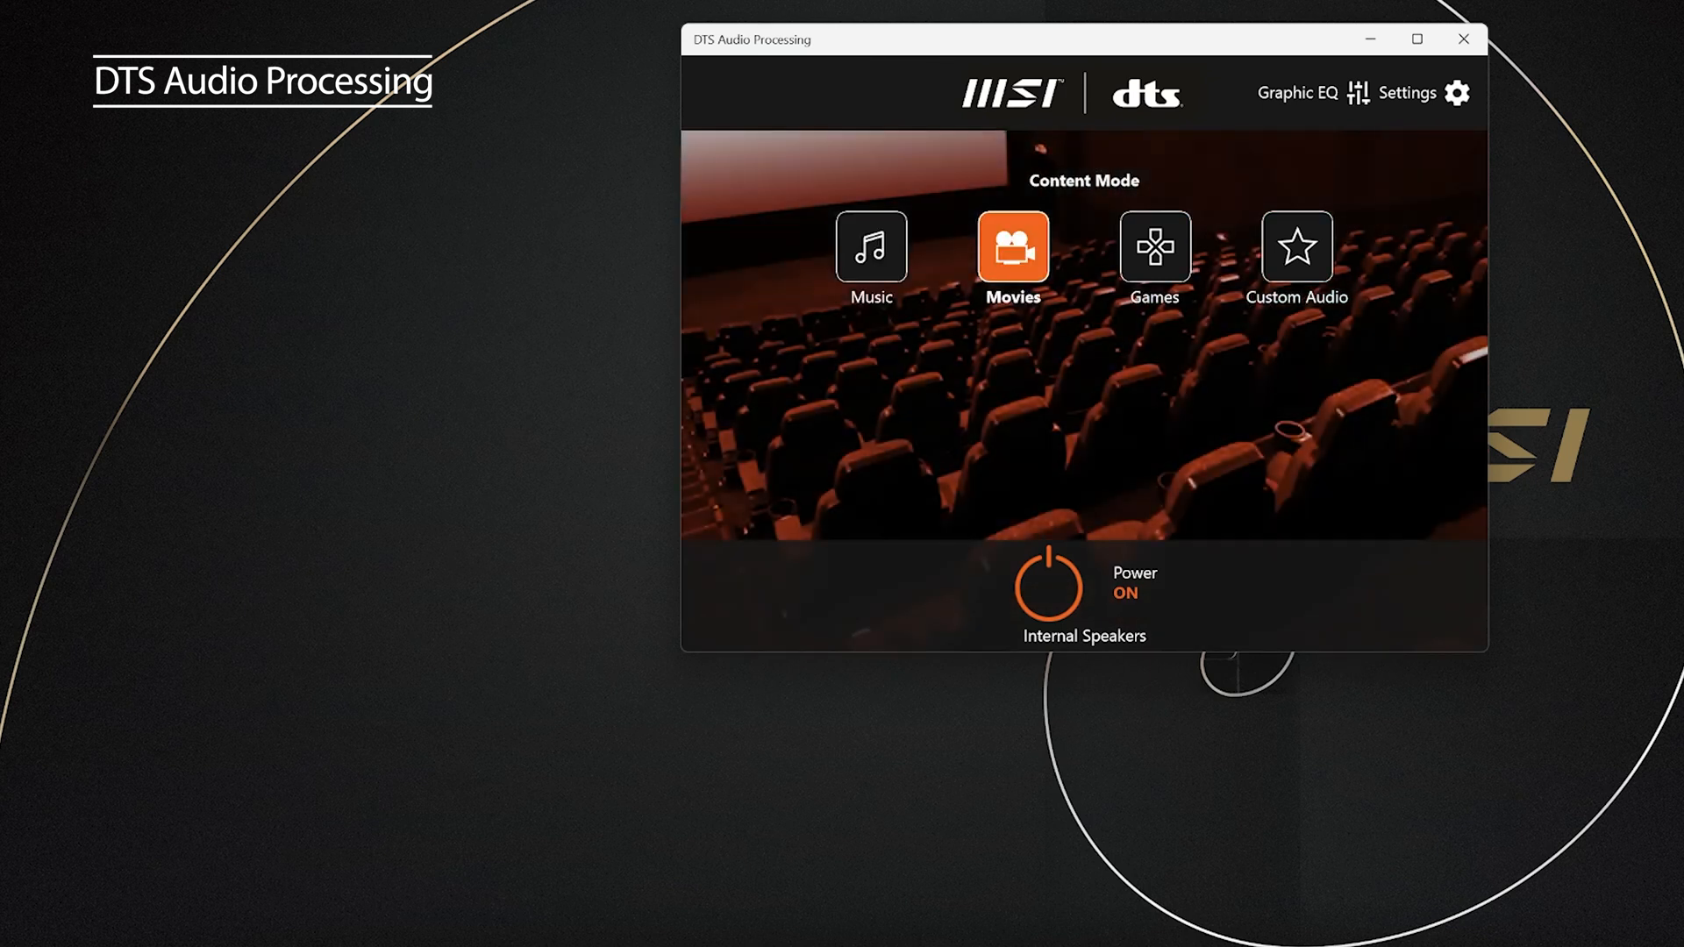
Step: Switch the DTS content mode from Movies to Games
{"action": "left_click", "coordinate": [1153, 249]}
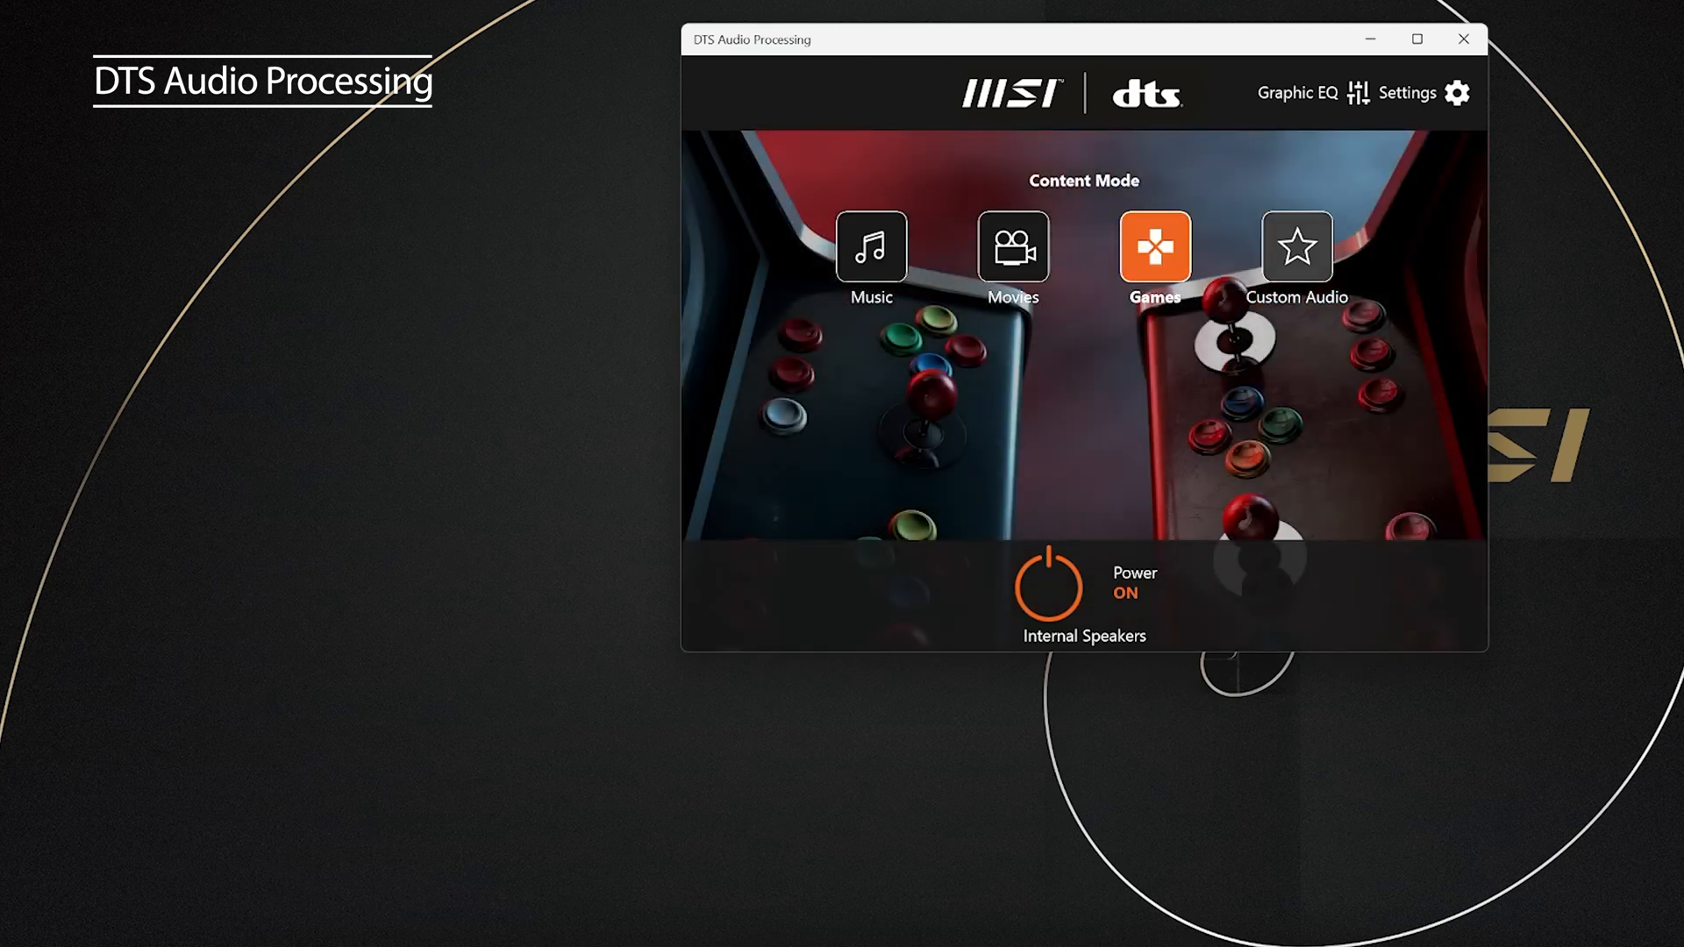
{"action": "left_click", "coordinate": [1295, 244]}
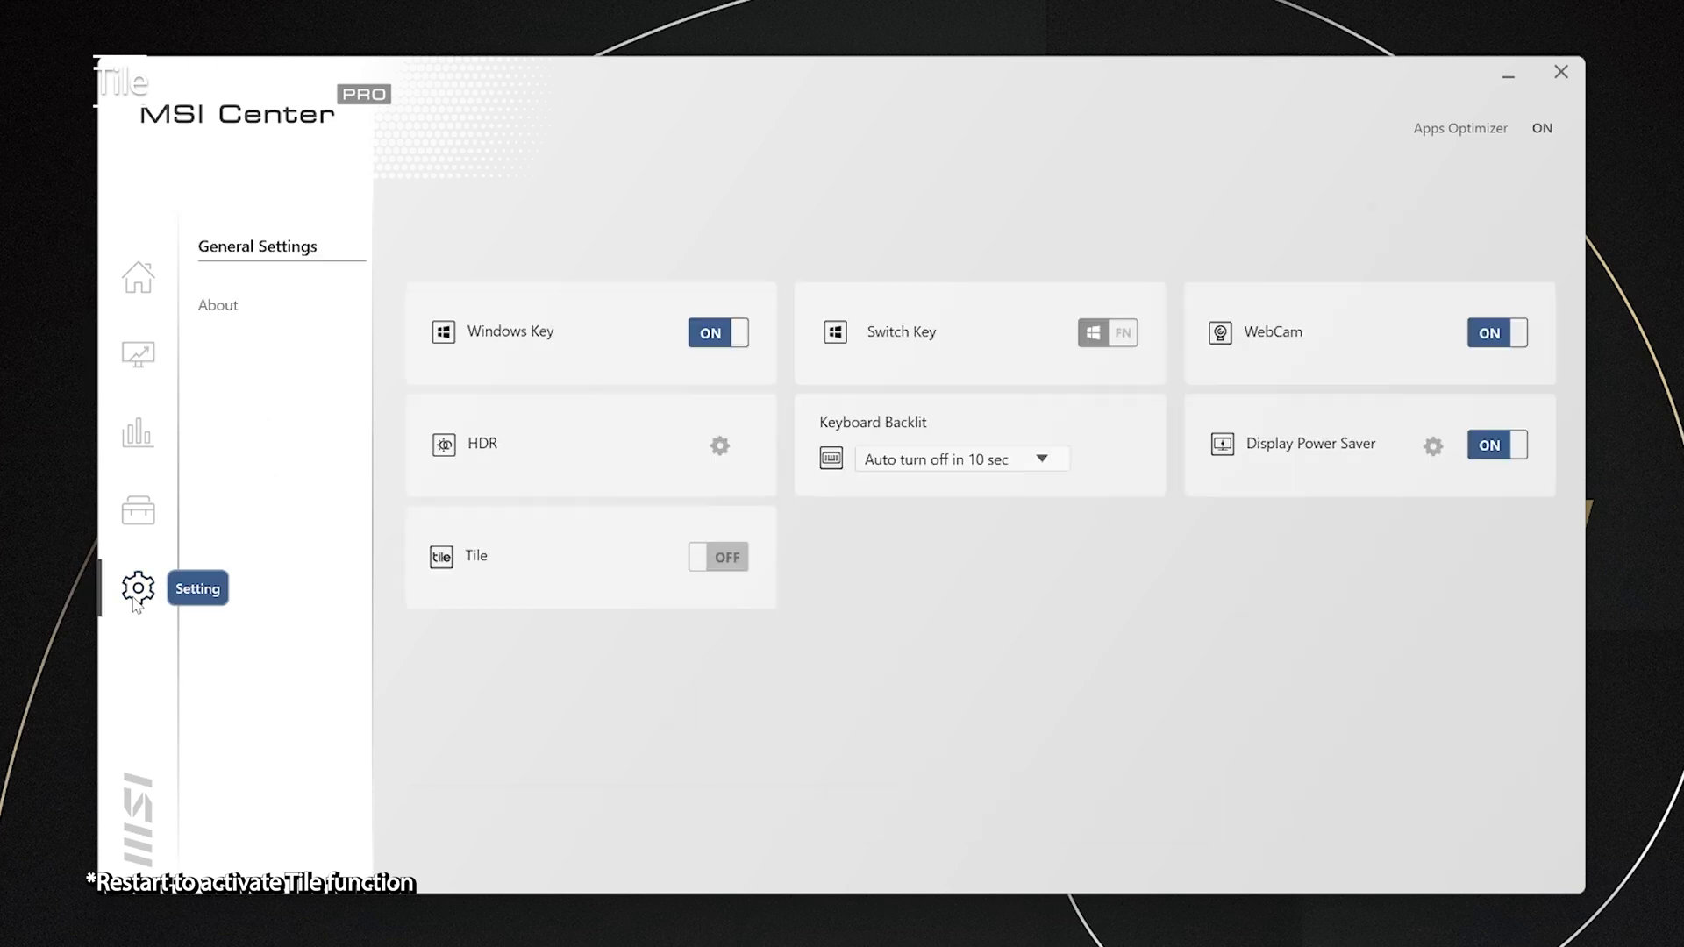
{"action": "mouse_move", "coordinate": [719, 564]}
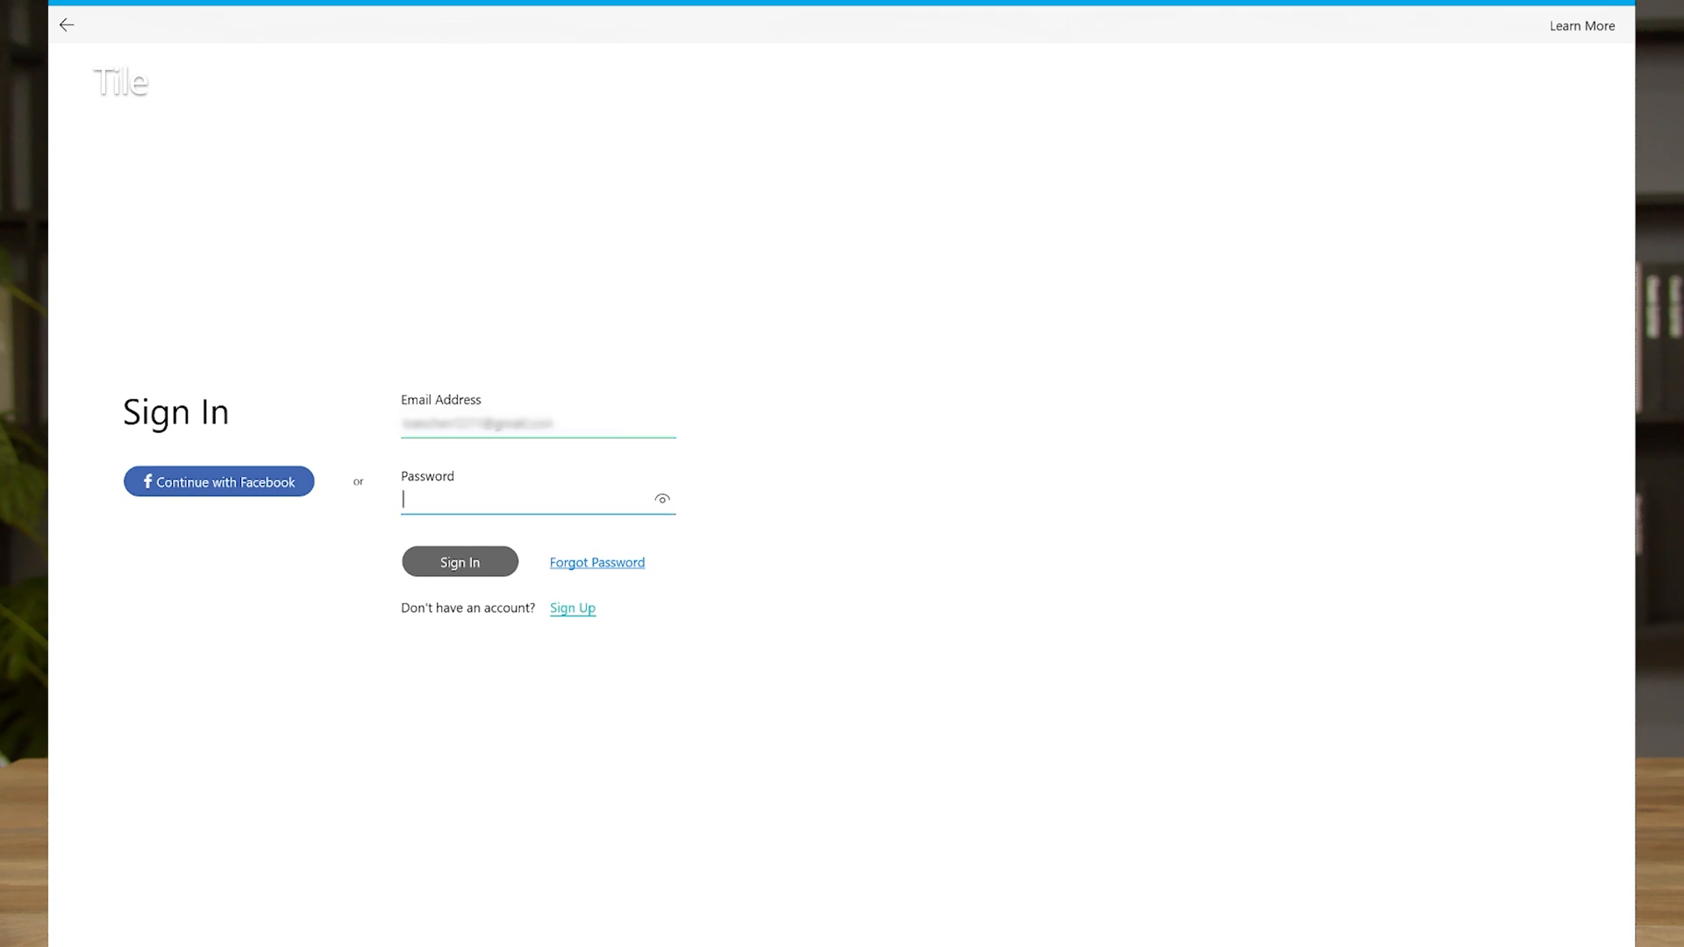
Step: Sign in to Tile and start activating Tile on this PC
{"action": "left_click", "coordinate": [459, 562]}
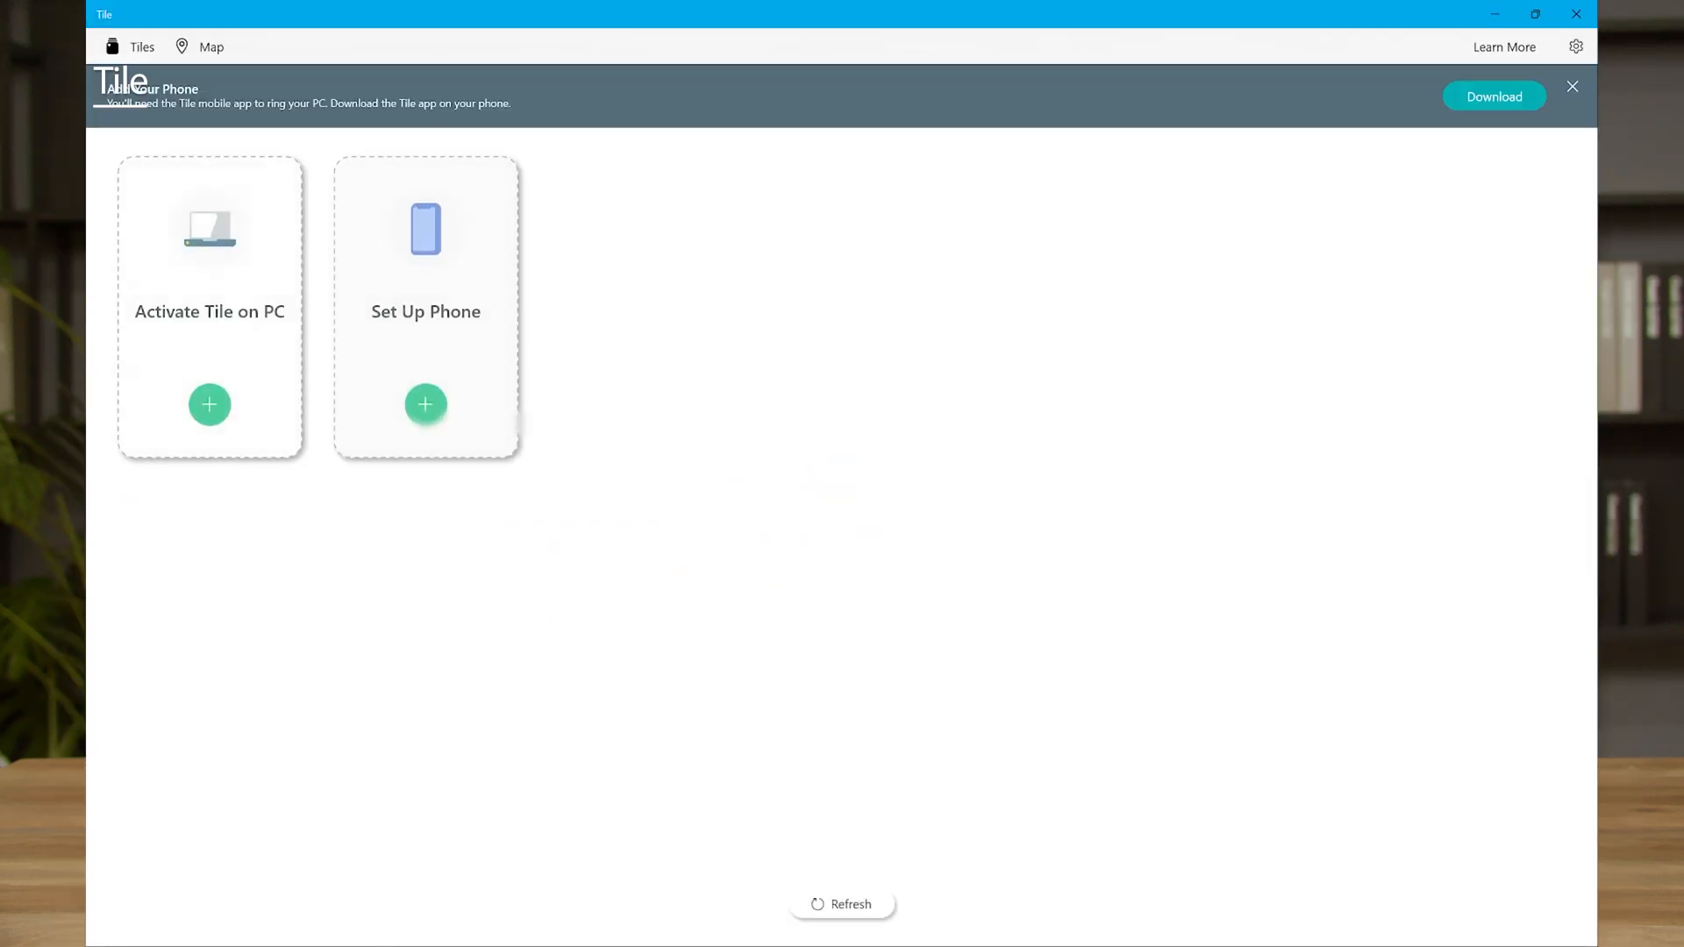
{"action": "left_click", "coordinate": [210, 405]}
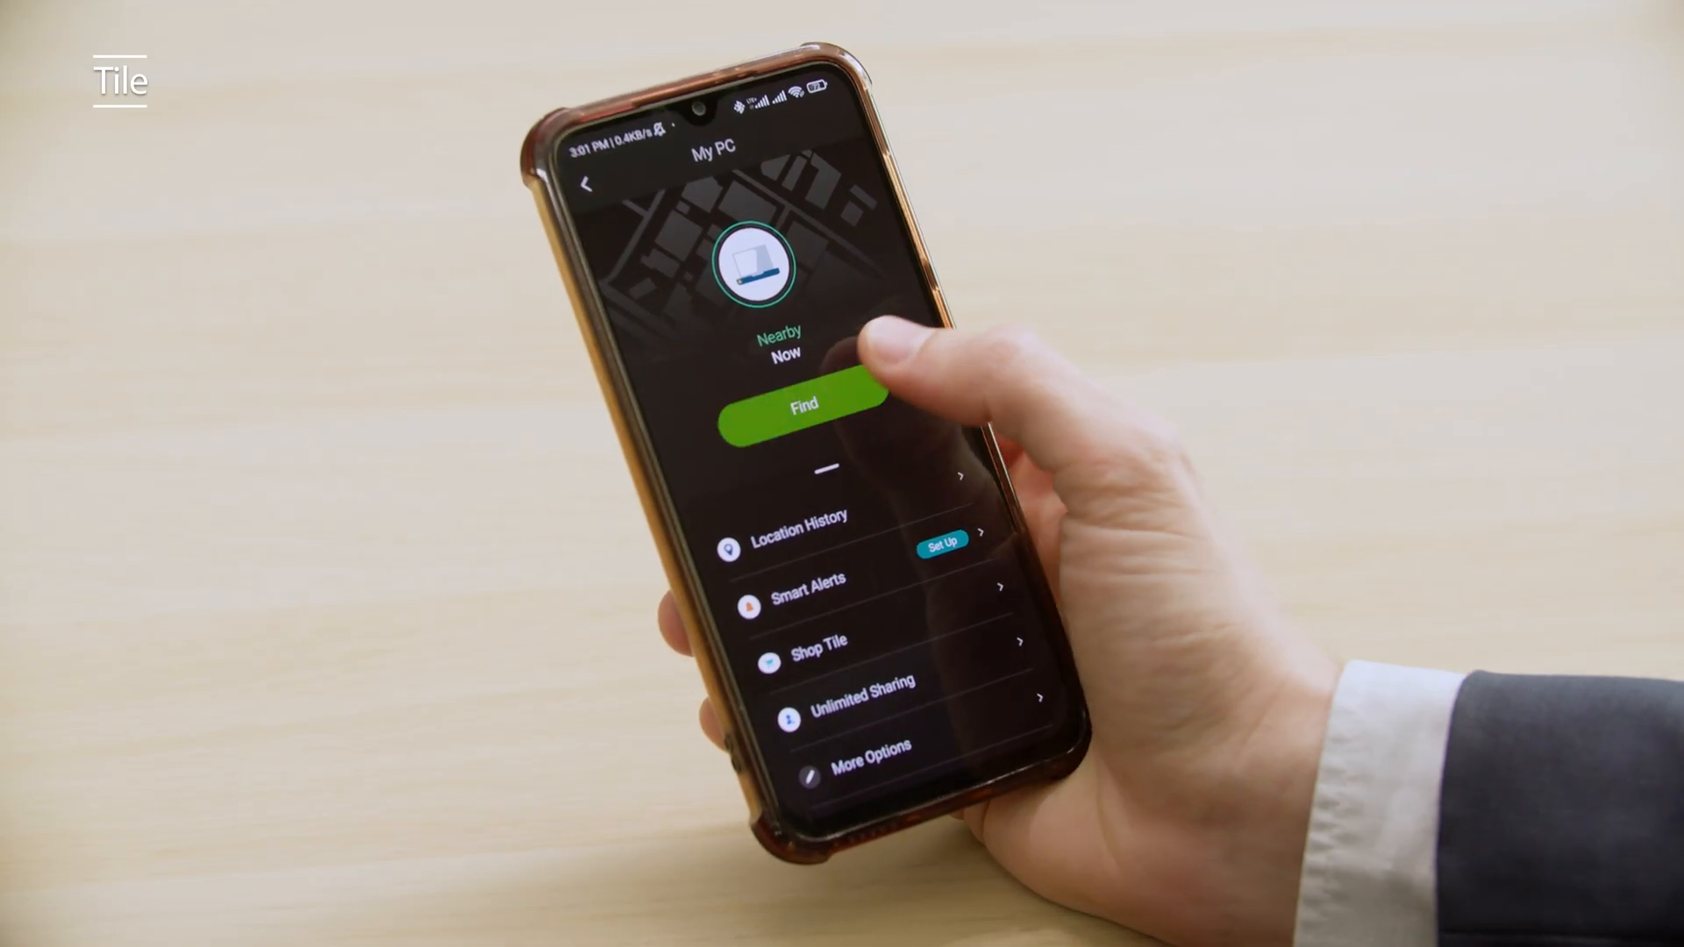
Step: Send a Find request to ring the PC from the Tile phone app
{"action": "left_click", "coordinate": [803, 401]}
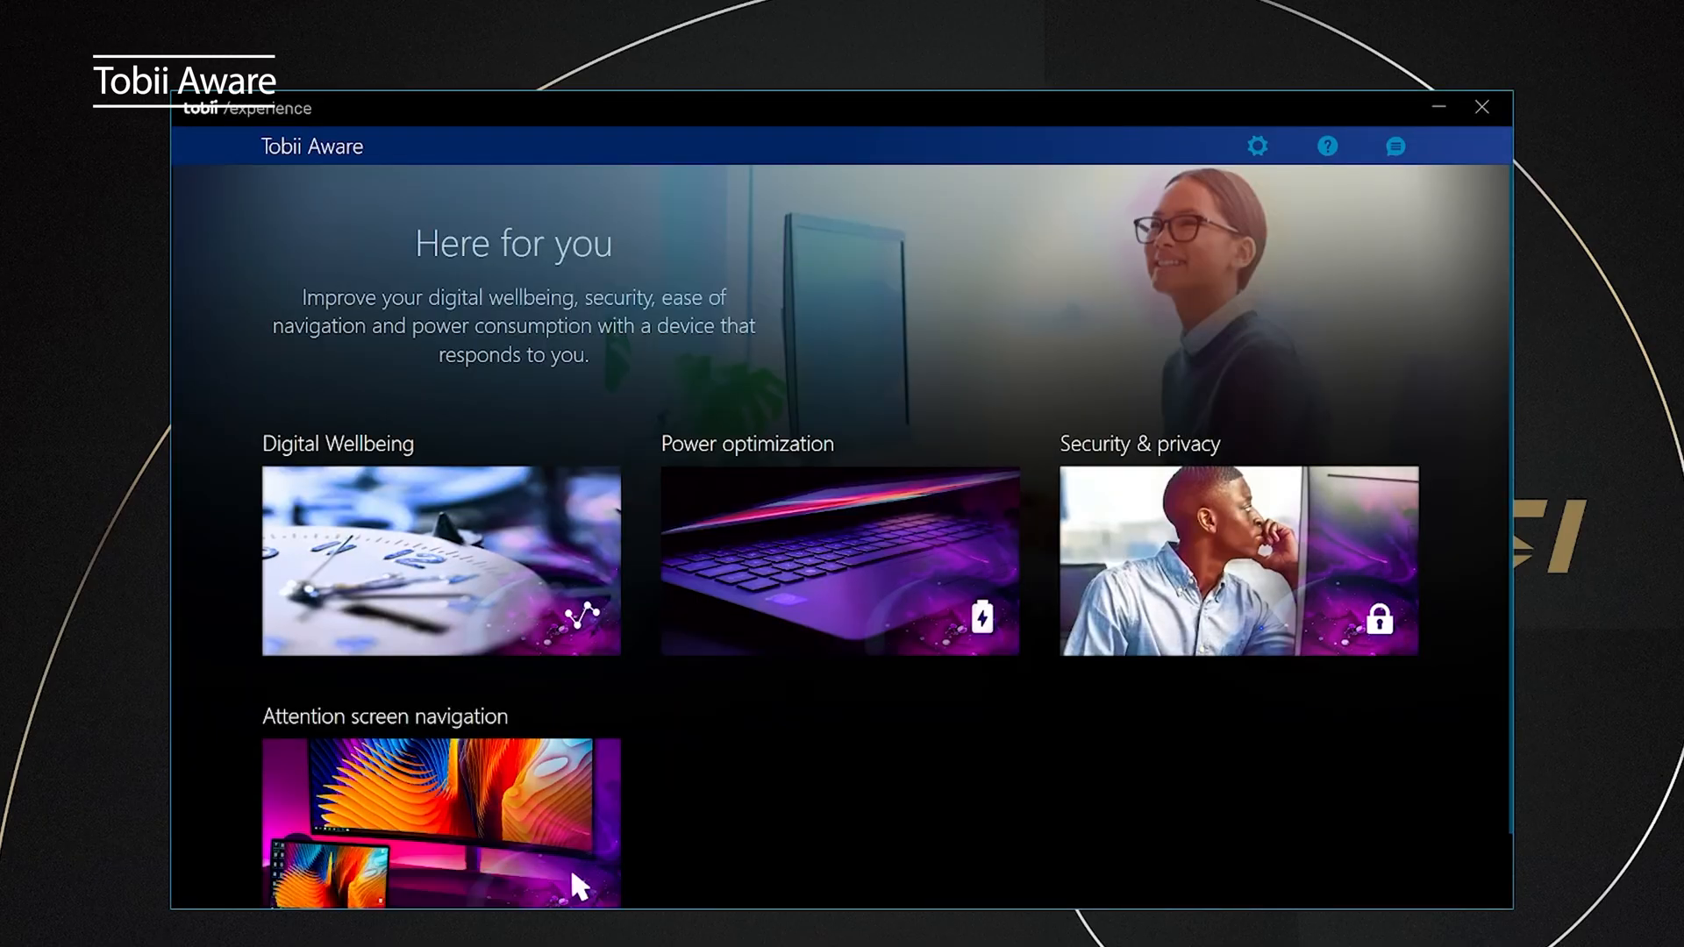
{"action": "left_click", "coordinate": [841, 560]}
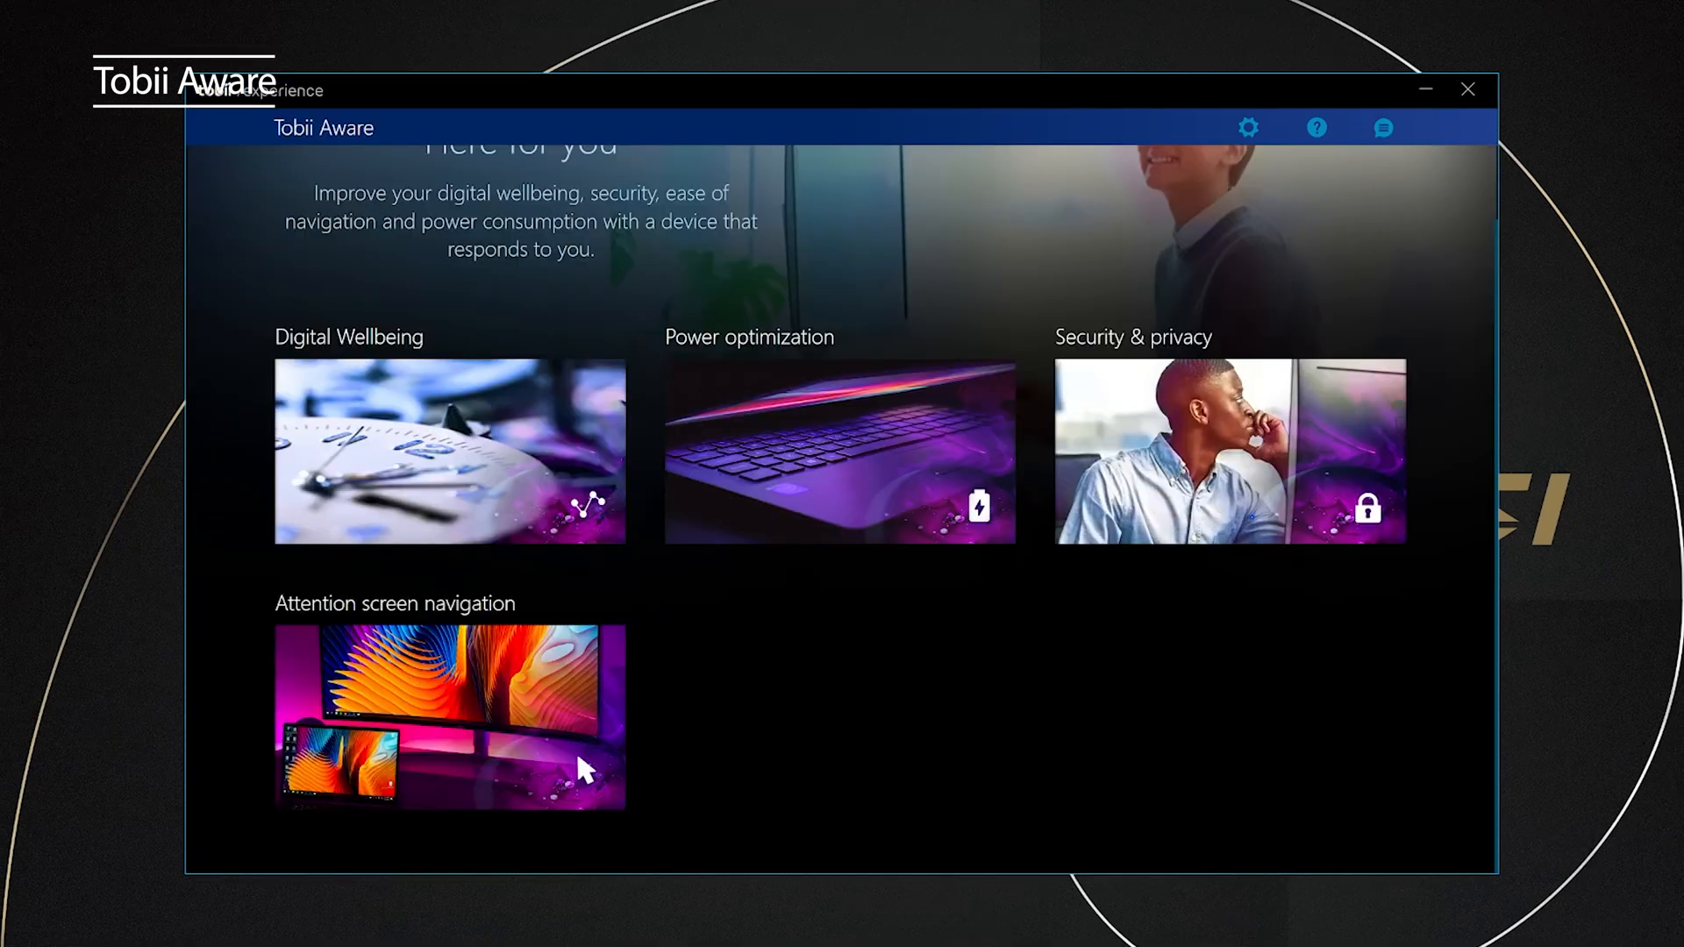
Step: Turn on Privacy screen in Normal mode under Security and privacy
{"action": "left_click", "coordinate": [1228, 451]}
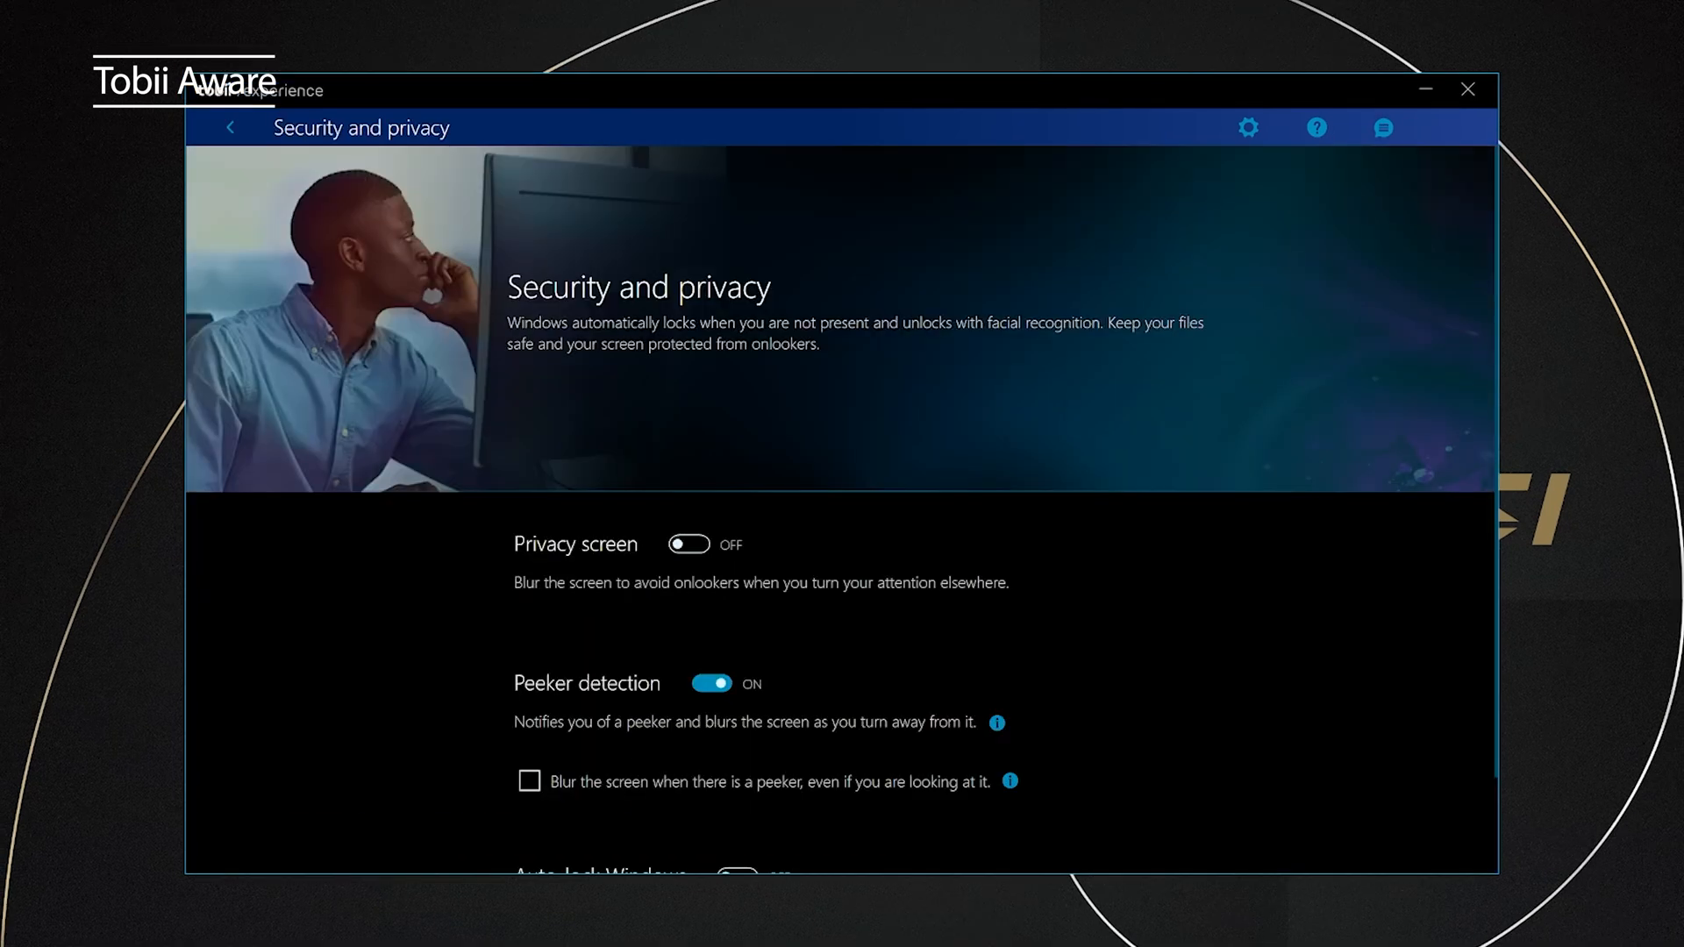
{"action": "left_click", "coordinate": [689, 544]}
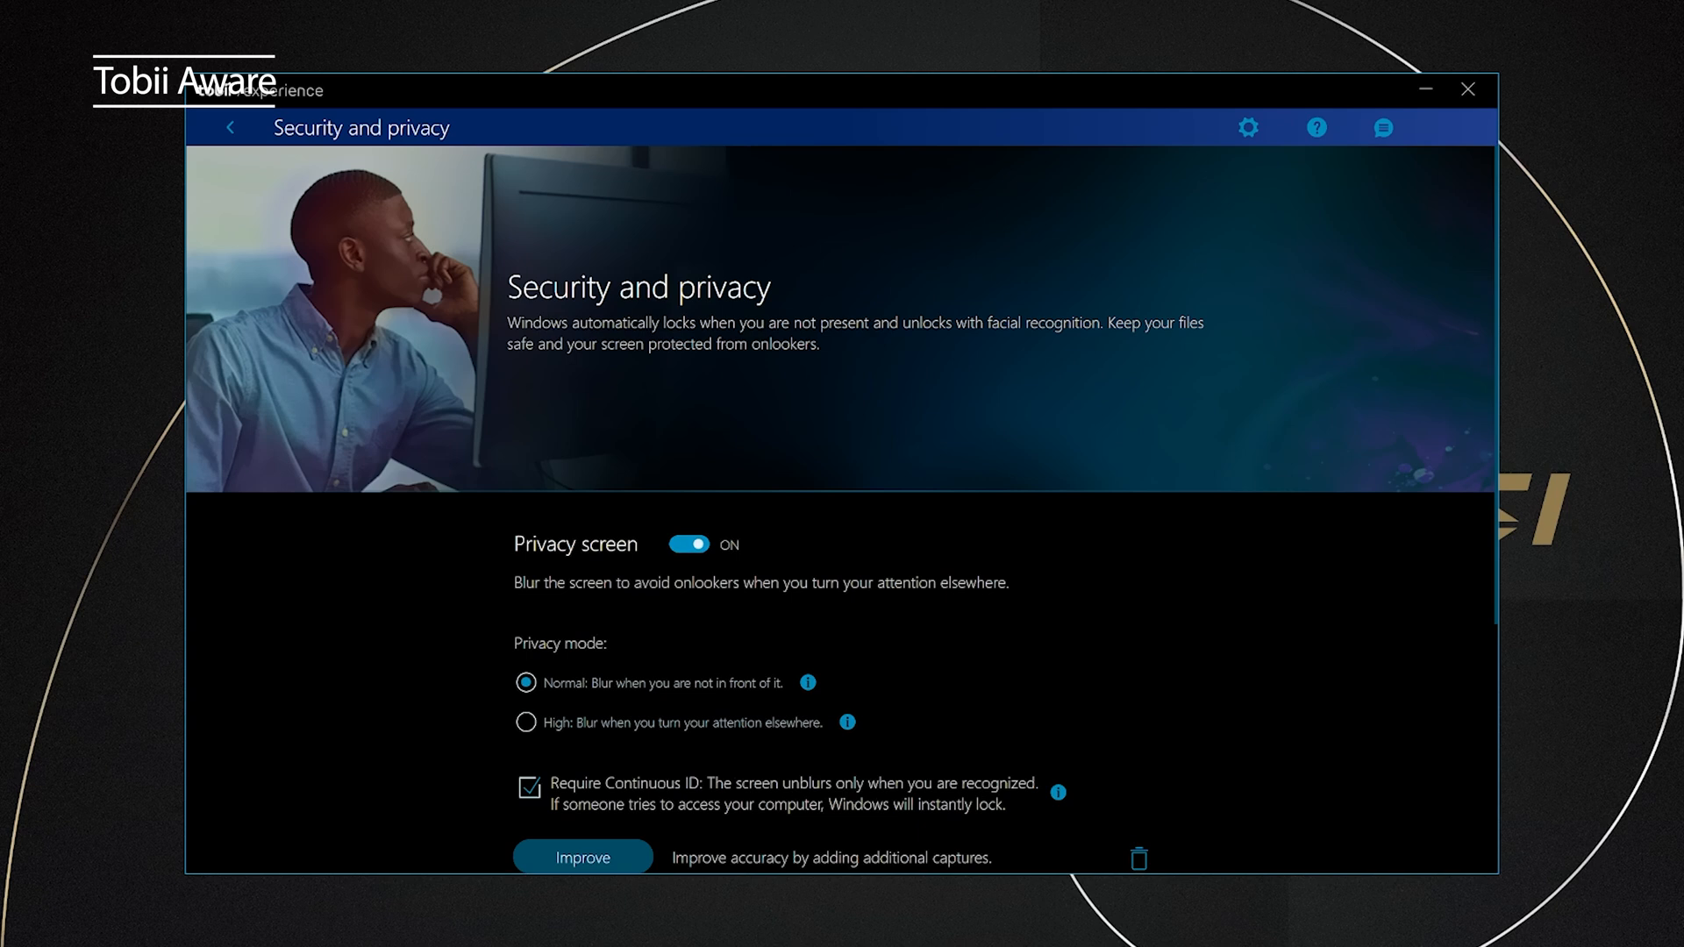
{"action": "left_click", "coordinate": [525, 723]}
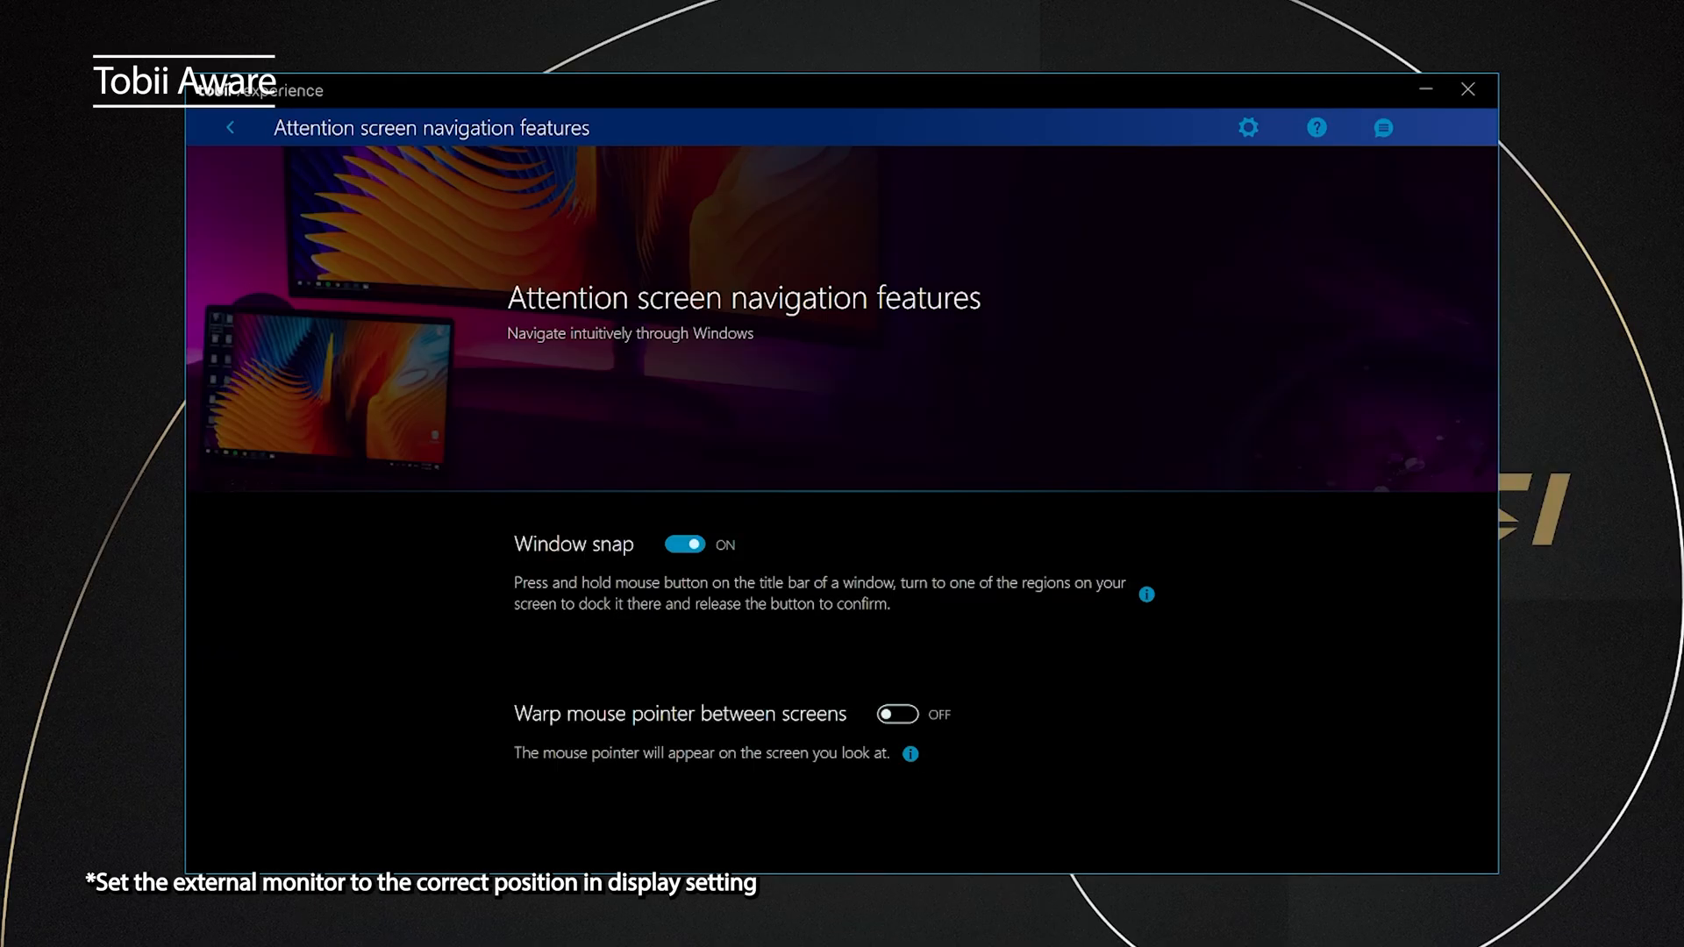
Step: Enable Warp mouse pointer, disable Window snap, and pick the pointer placement option
{"action": "left_click", "coordinate": [896, 714]}
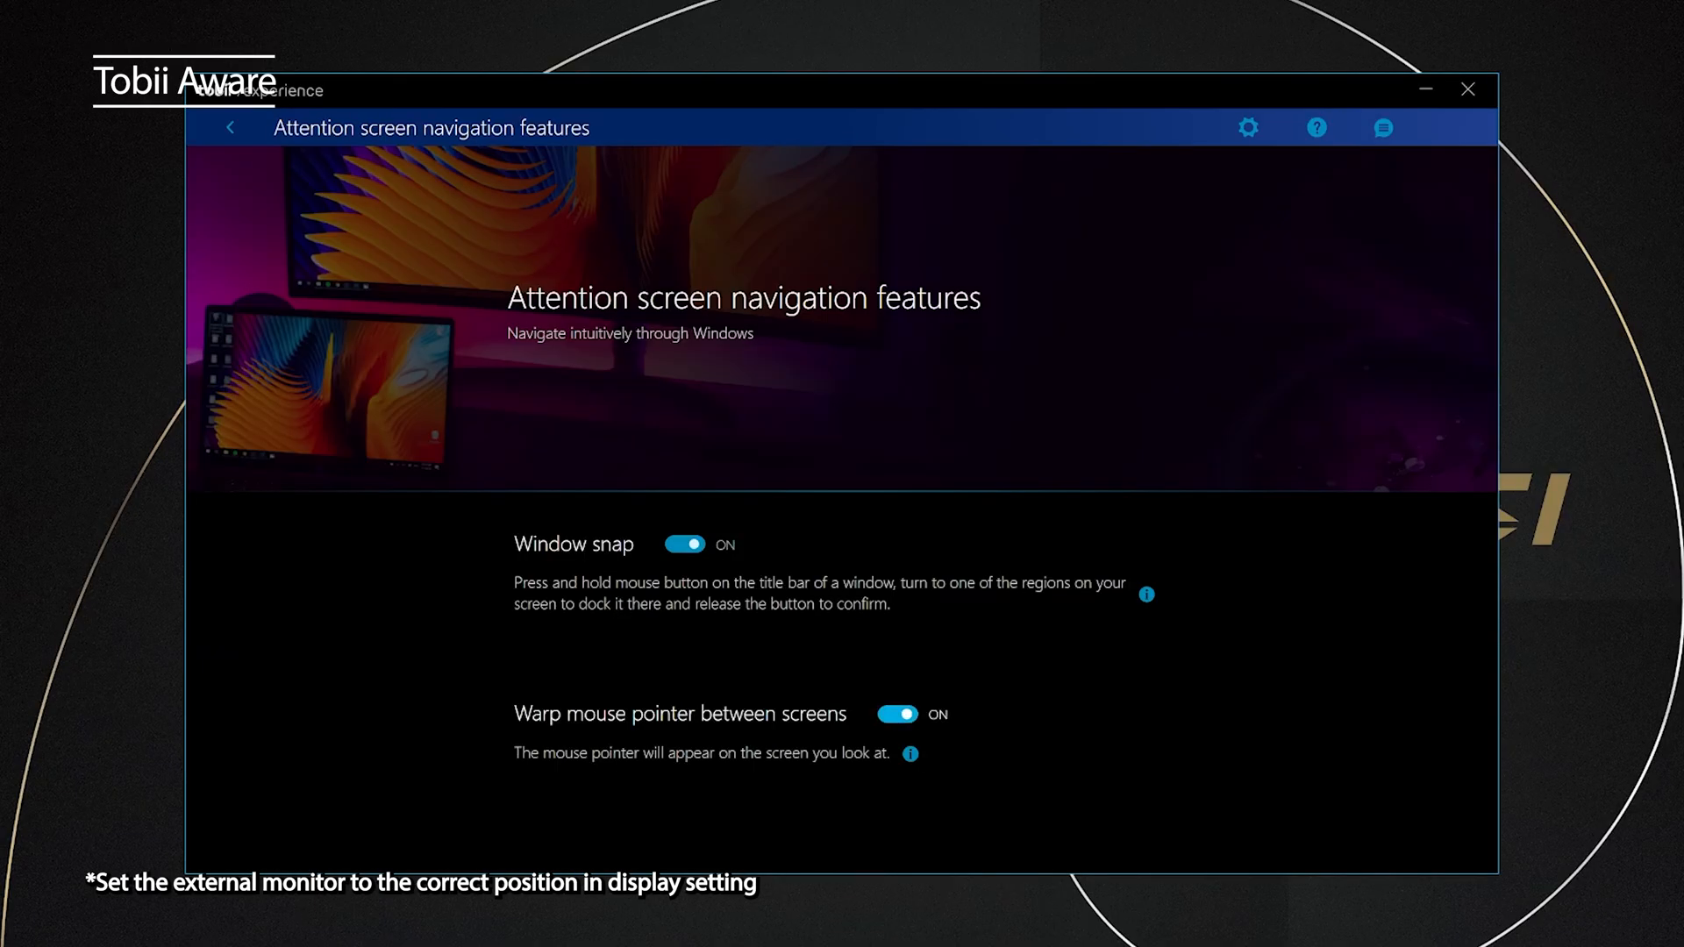
{"action": "left_click", "coordinate": [683, 545]}
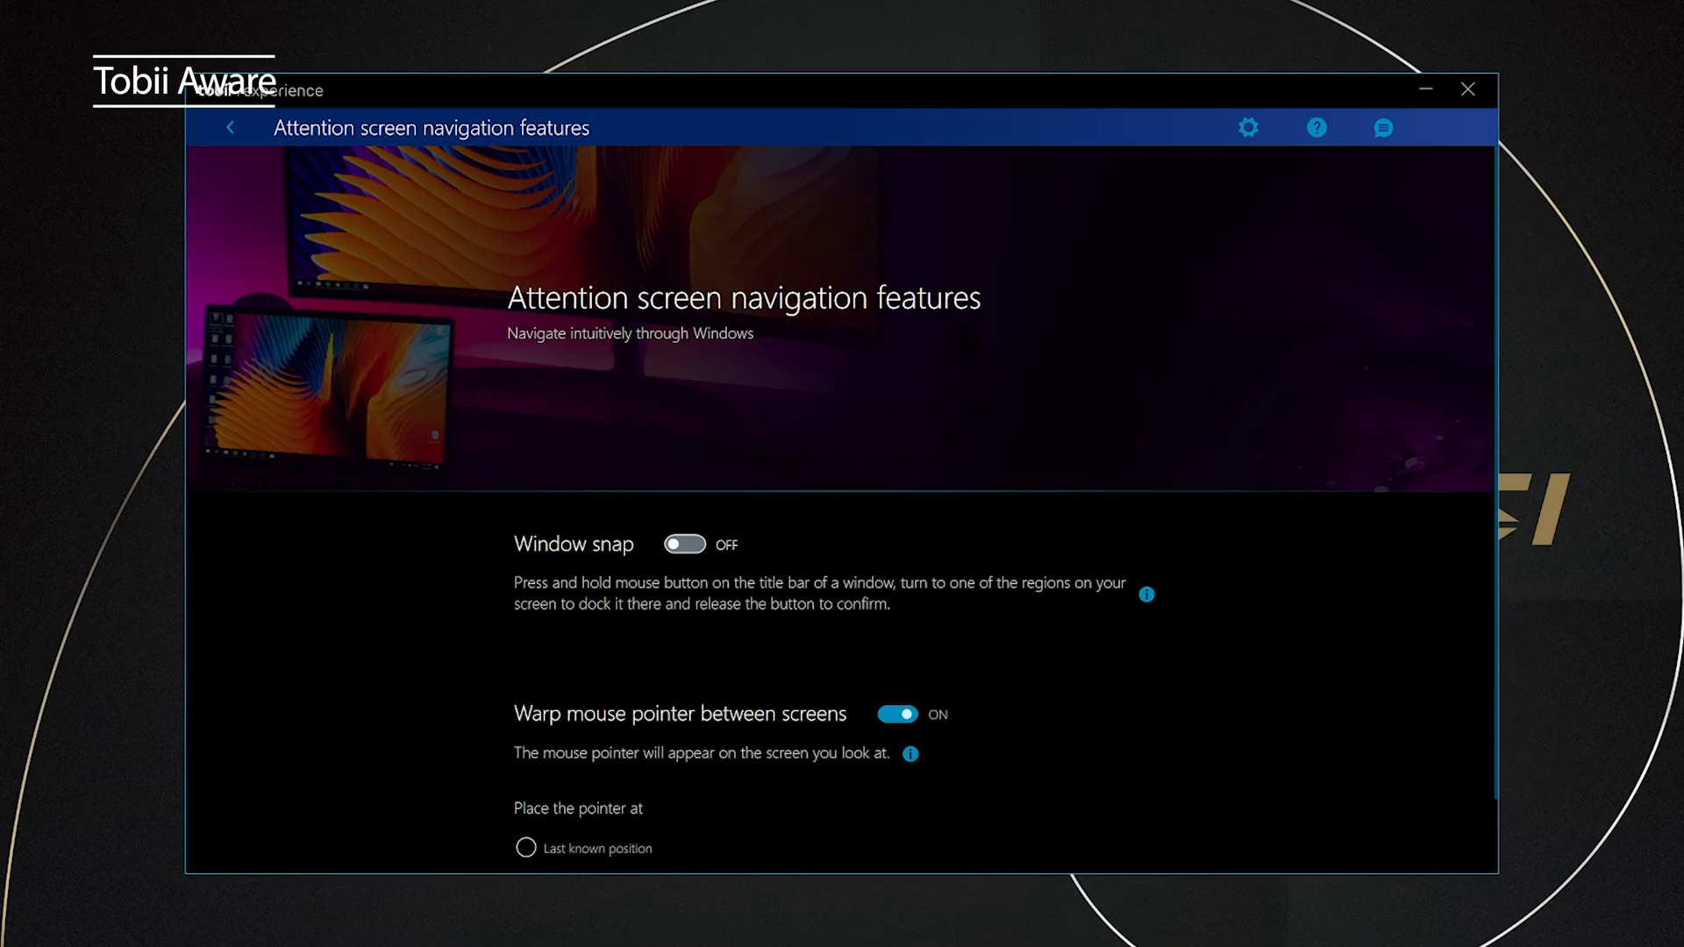
{"action": "left_click", "coordinate": [683, 544]}
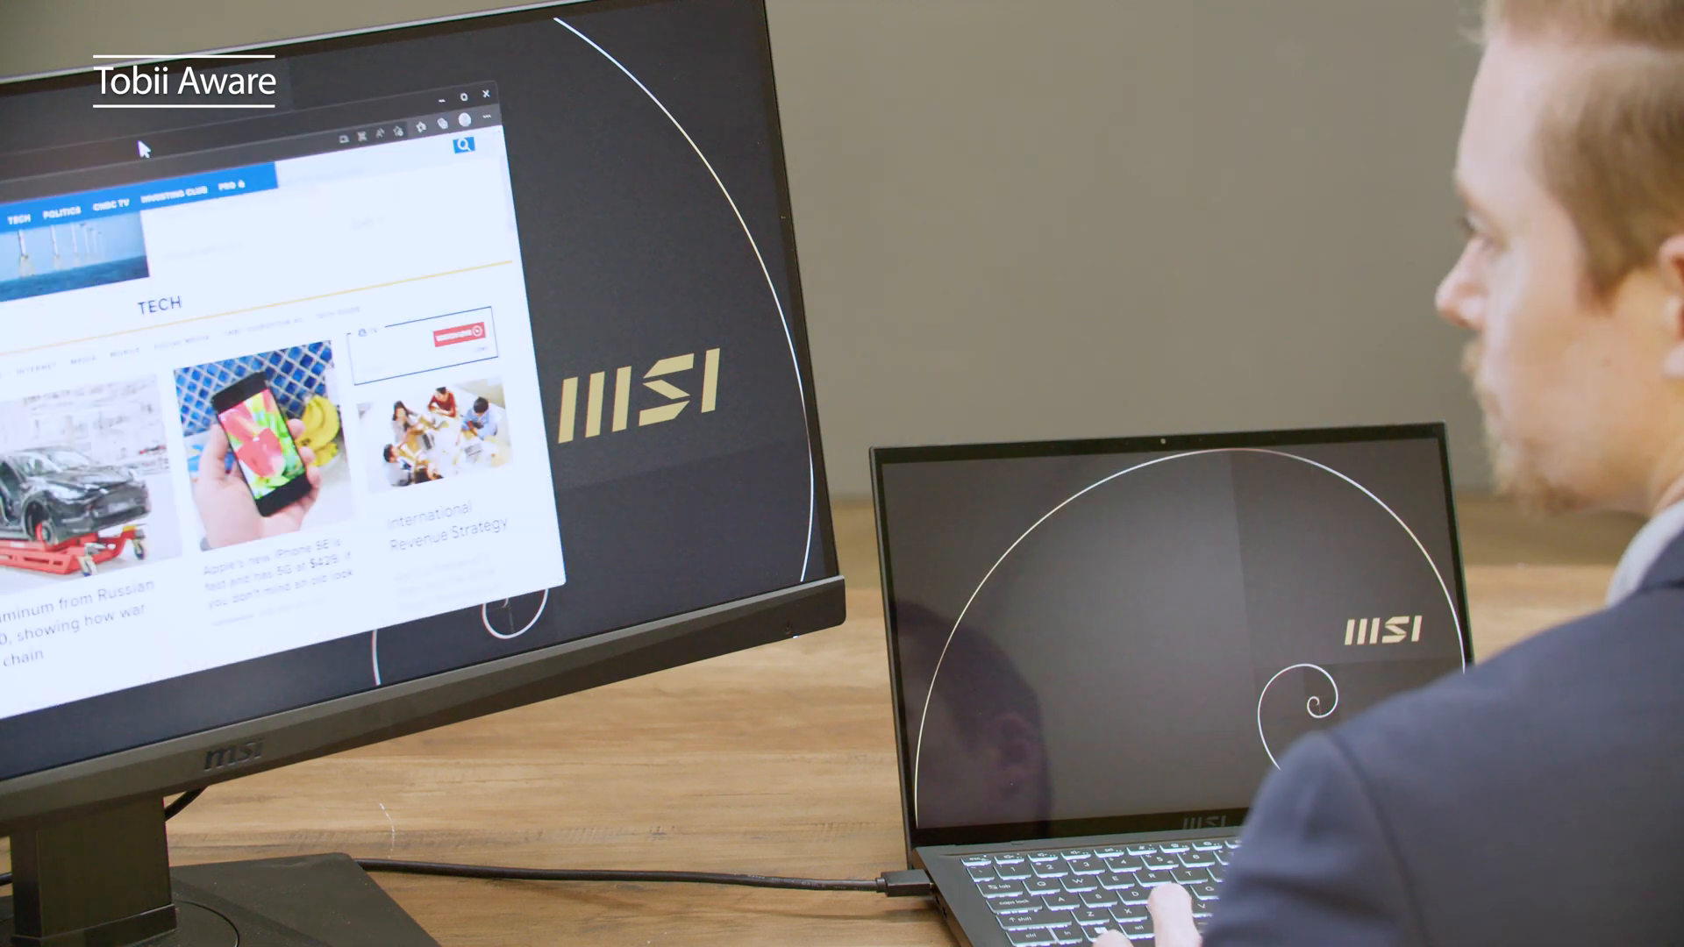
{"action": "mouse_move", "coordinate": [322, 95]}
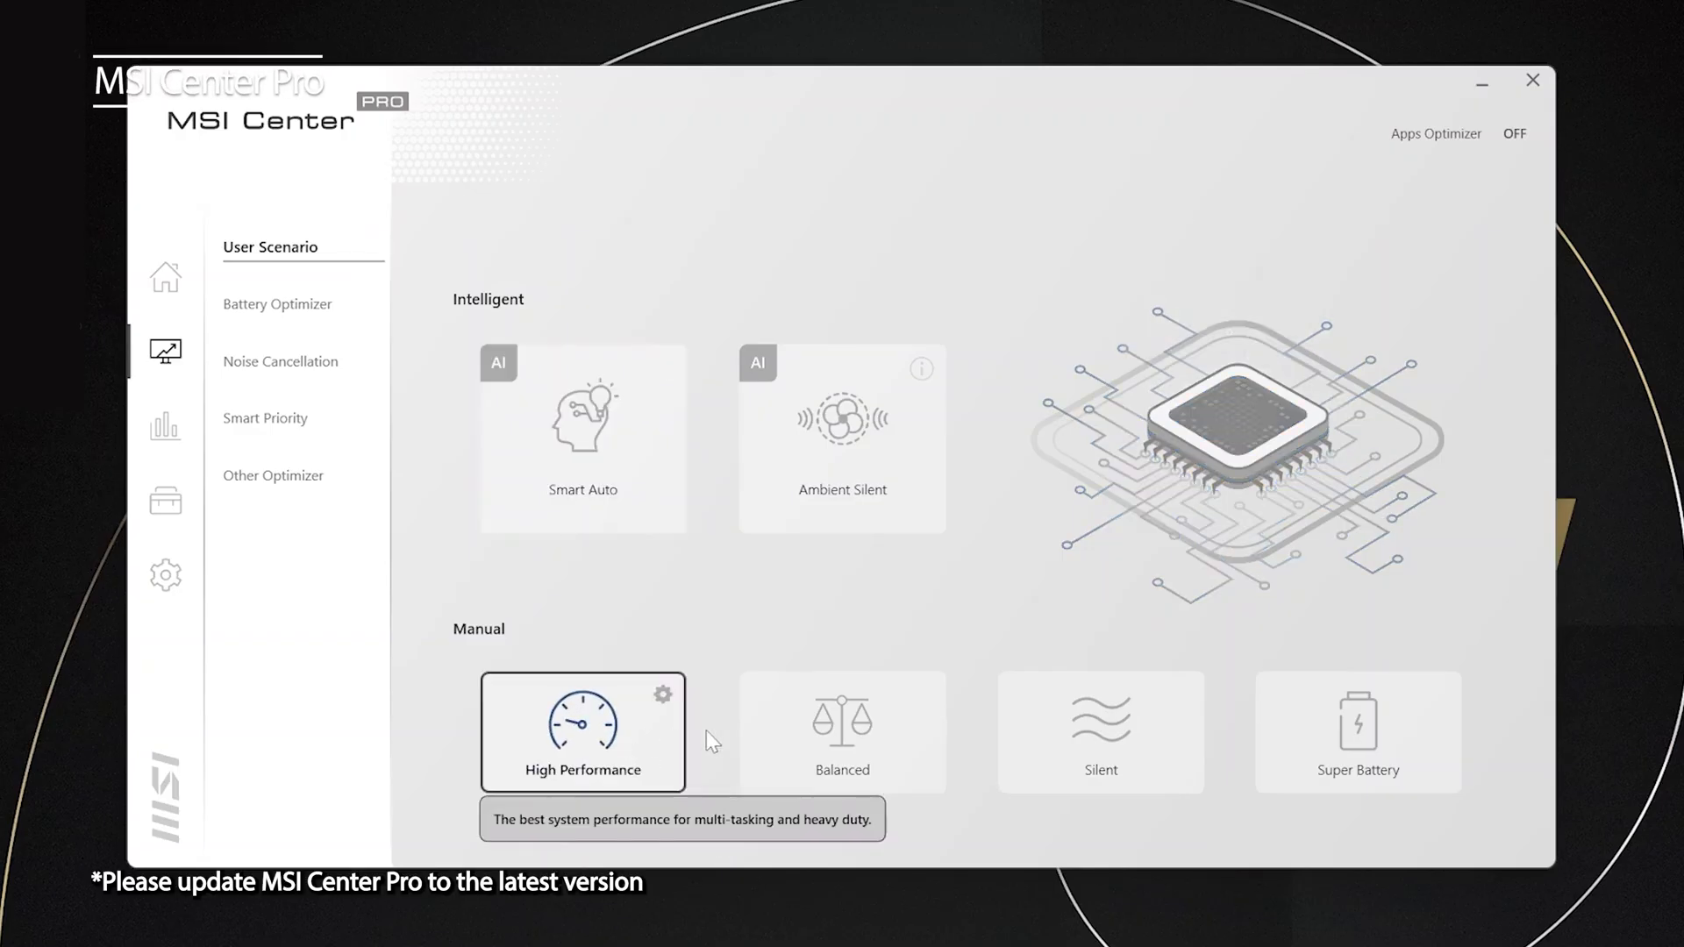
Step: Select Smart Auto, then Ambient Silent, and view its detected Standard mode scenario
{"action": "left_click", "coordinate": [1101, 732]}
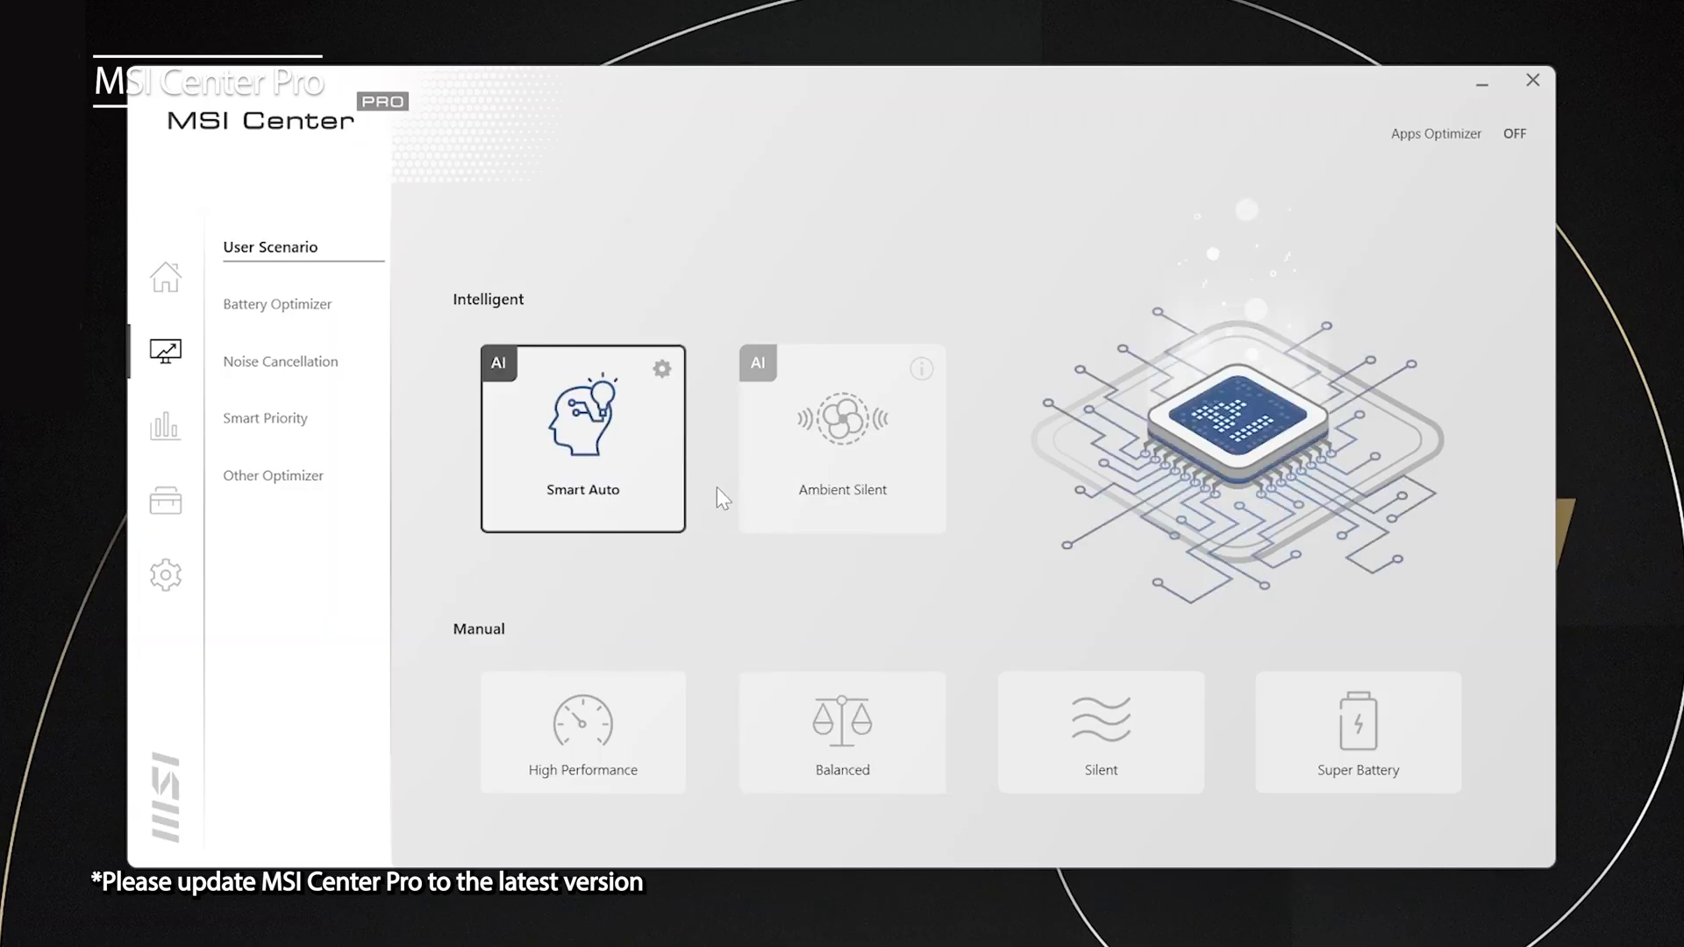
{"action": "left_click", "coordinate": [841, 439]}
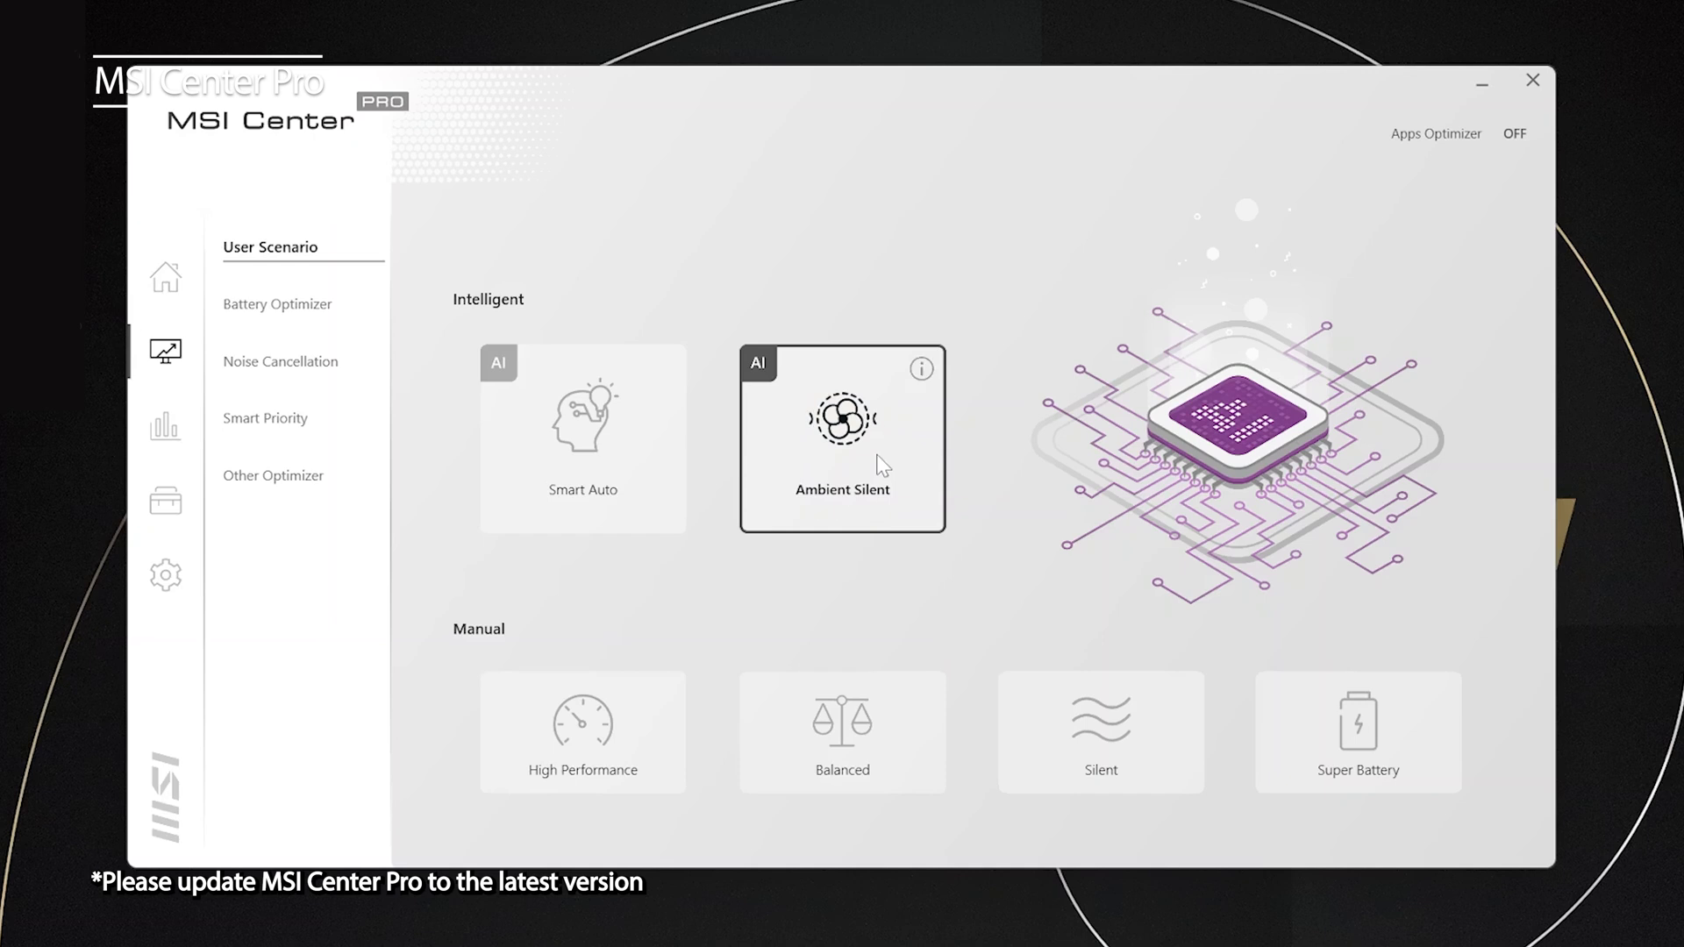
{"action": "mouse_move", "coordinate": [929, 386]}
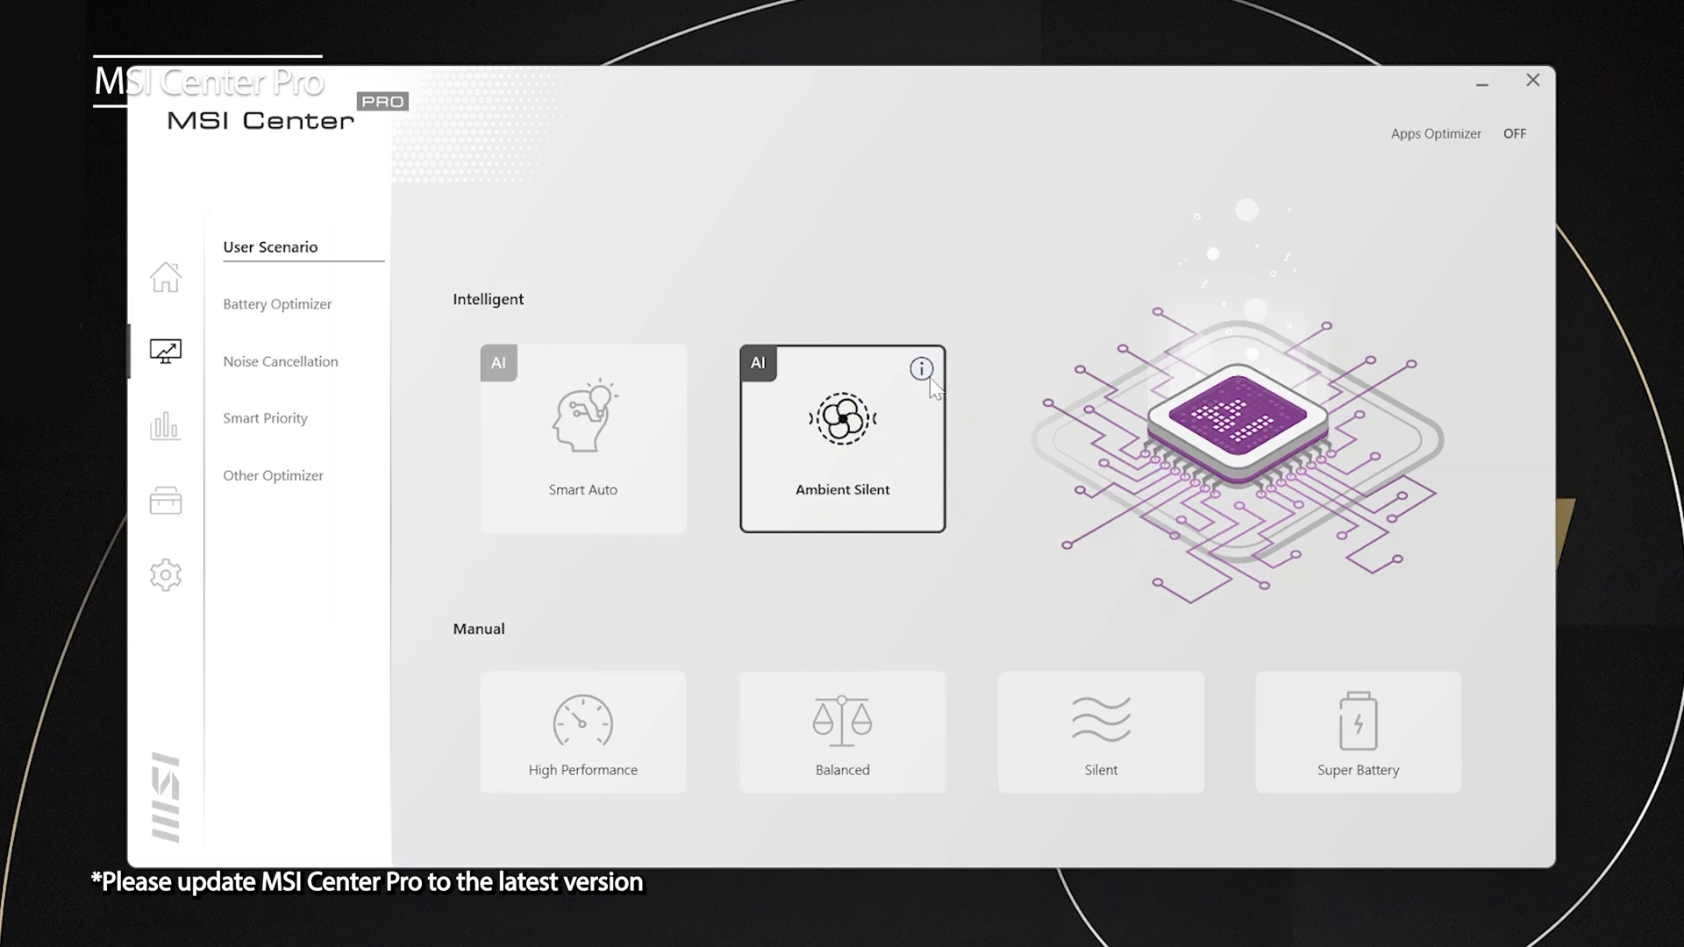
{"action": "left_click", "coordinate": [922, 369]}
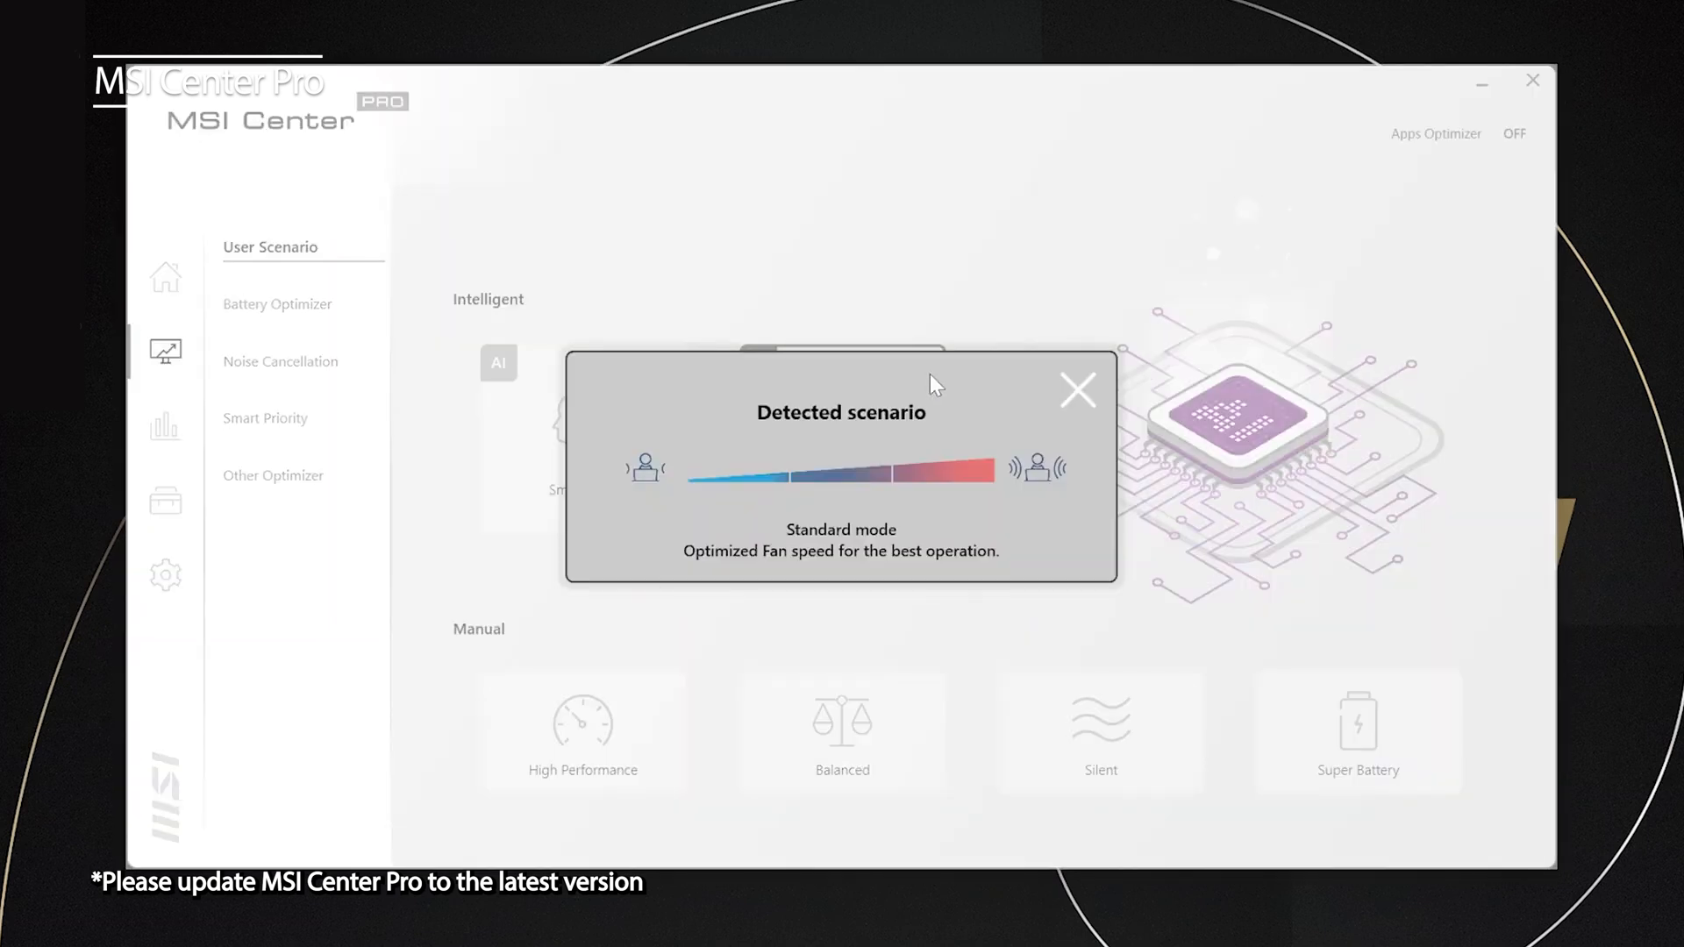